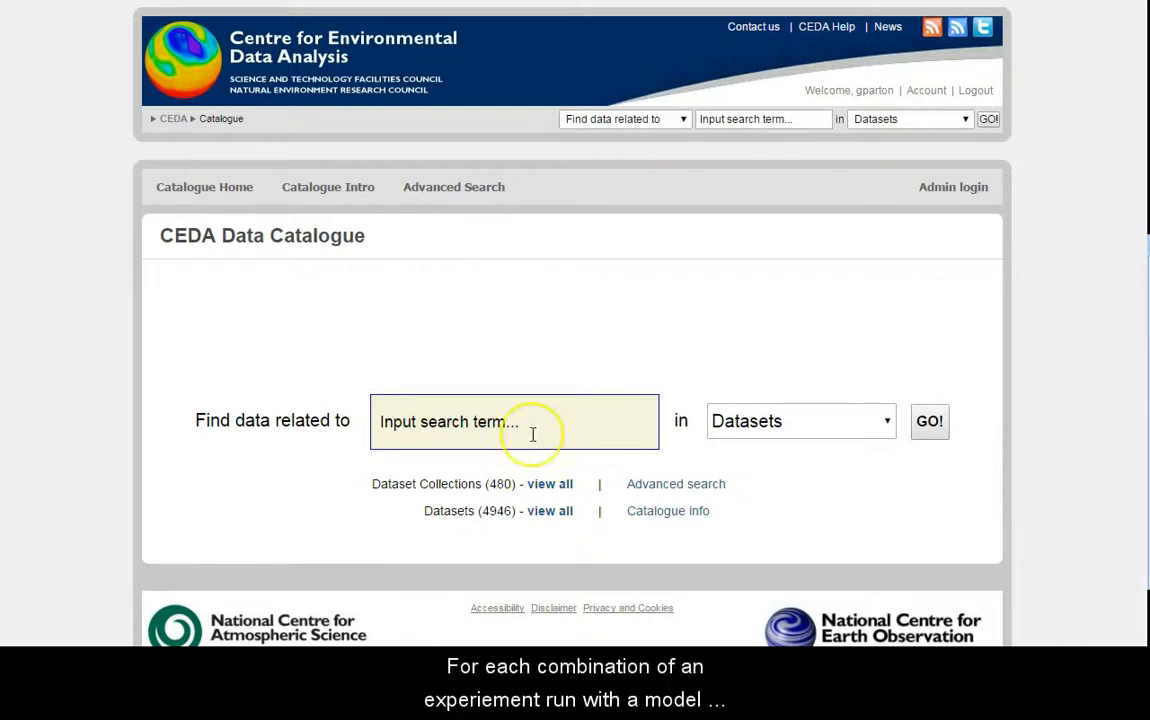
Step: Search the catalogue for 'rcp45' and locate the HadCM3 dataset among the 45 results
{"action": "left_click", "coordinate": [514, 420]}
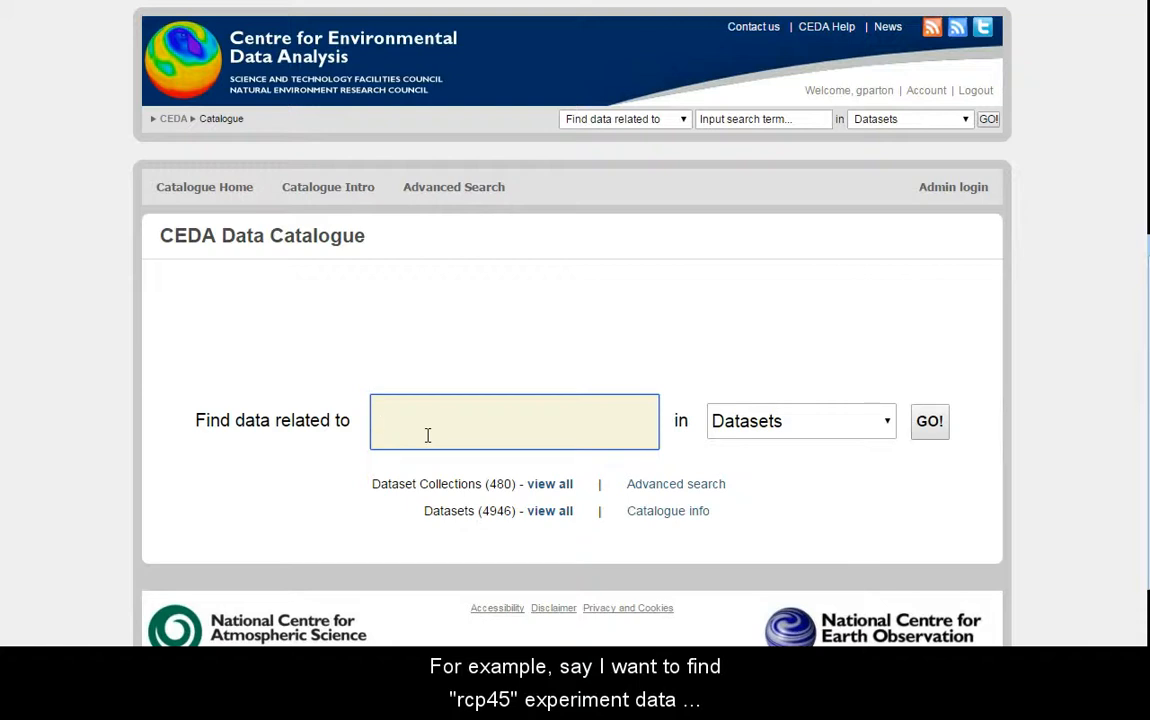
{"action": "type", "text": "rcp45"}
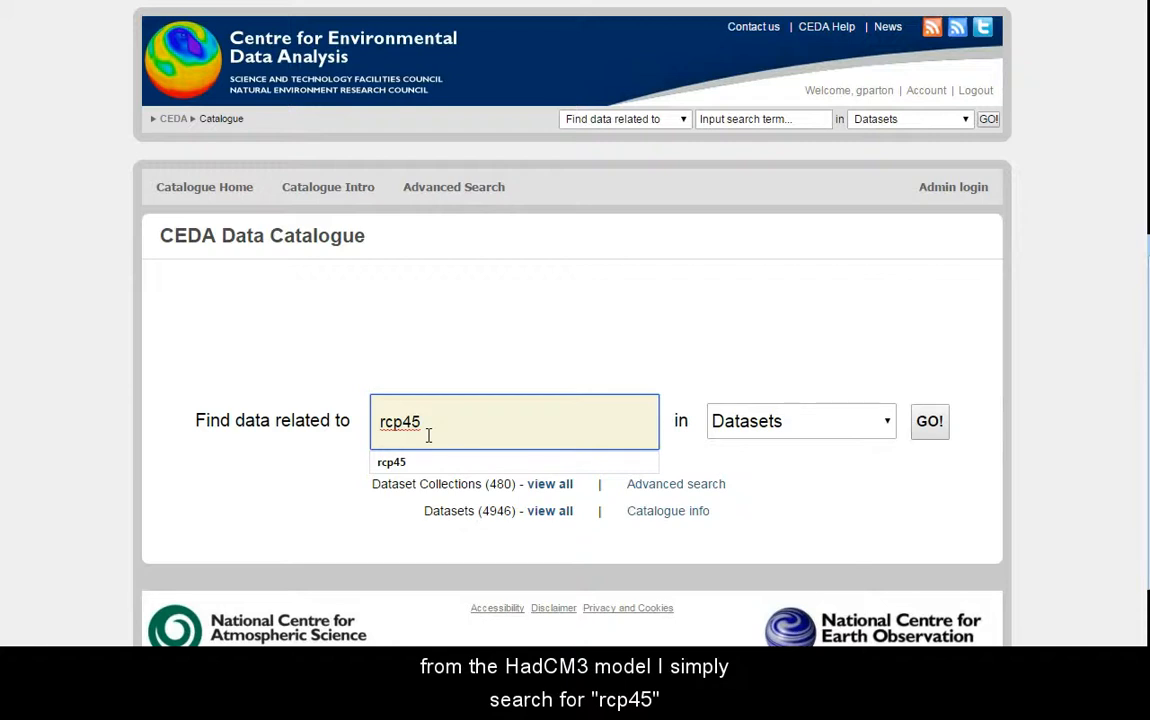
{"action": "left_click", "coordinate": [928, 420]}
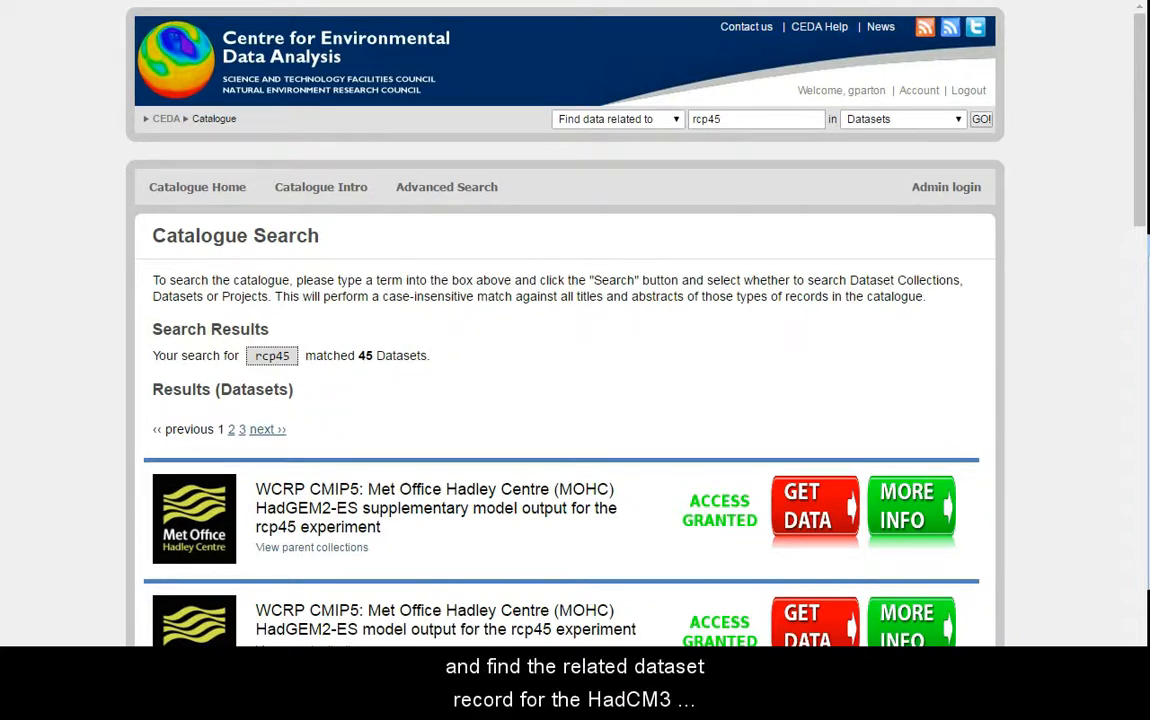
{"action": "scroll", "scroll_direction": "down", "scroll_amount": 3}
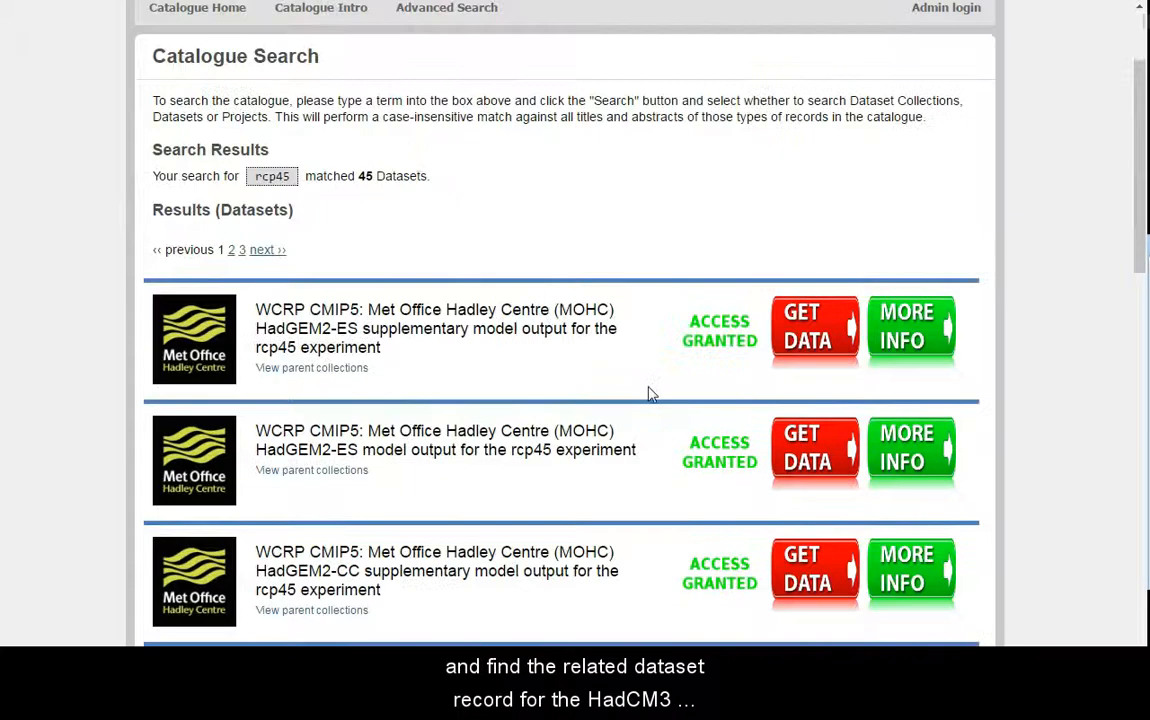
{"action": "scroll", "scroll_direction": "down", "scroll_amount": 3}
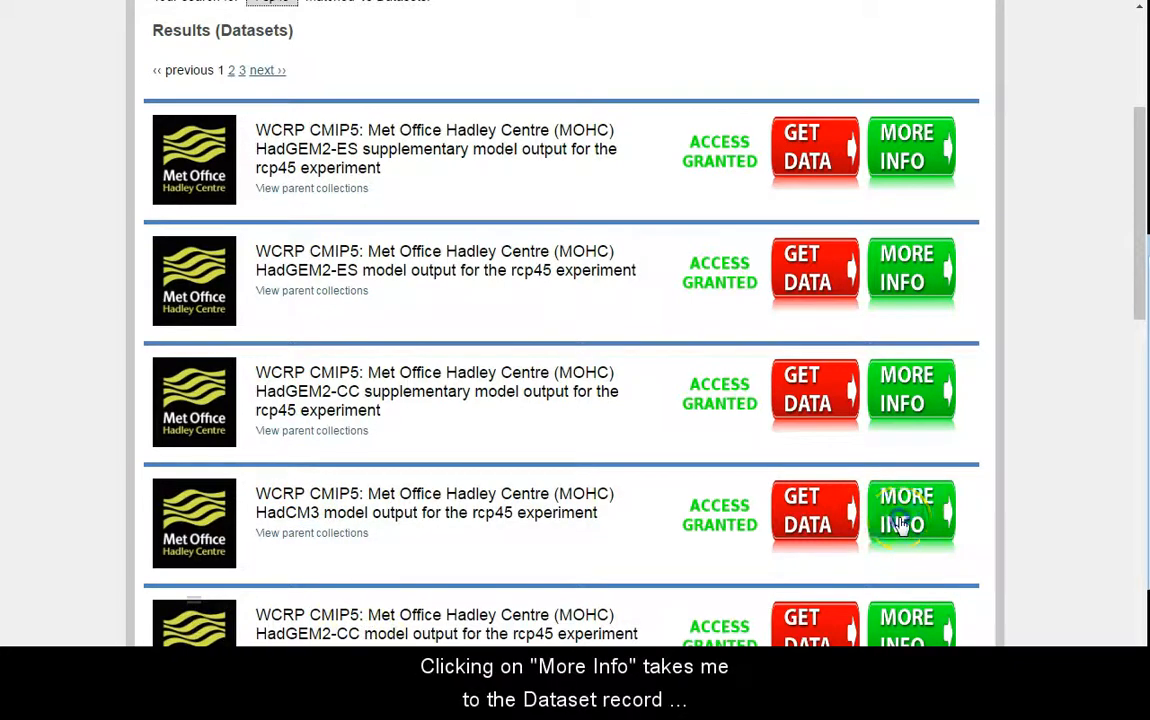
Step: Open the HadCM3 rcp45 dataset record via MORE INFO and review its abstract and details
{"action": "left_click", "coordinate": [908, 516]}
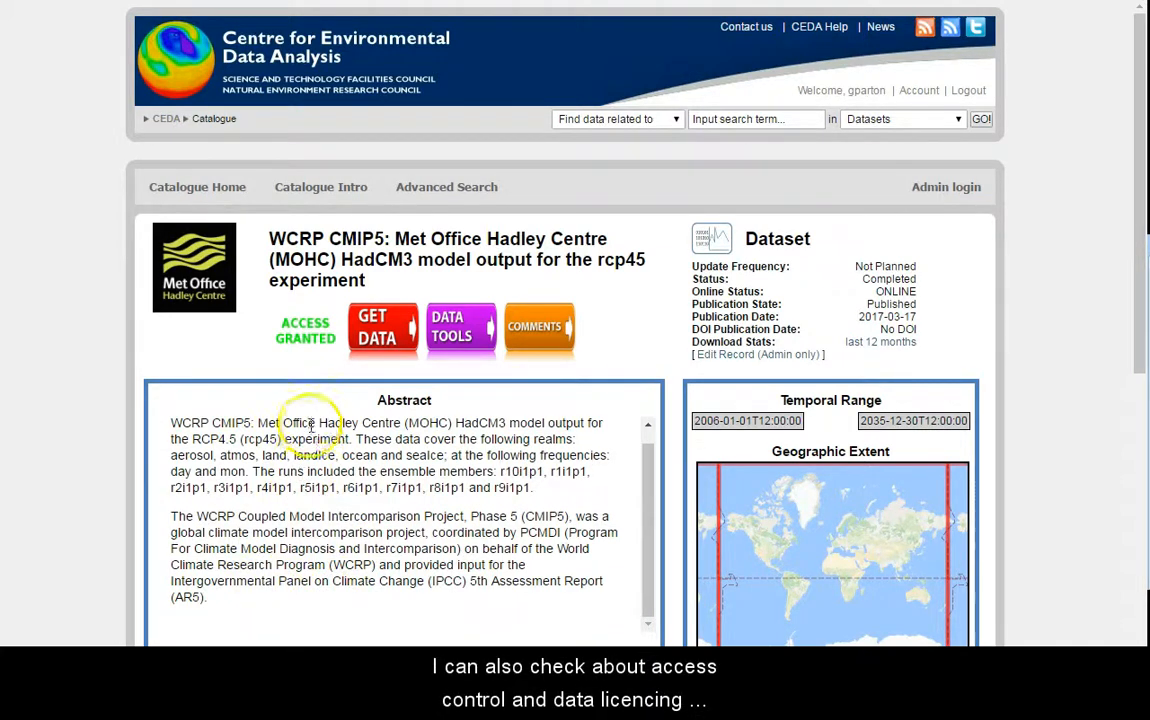
{"action": "scroll", "scroll_direction": "down", "scroll_amount": 3}
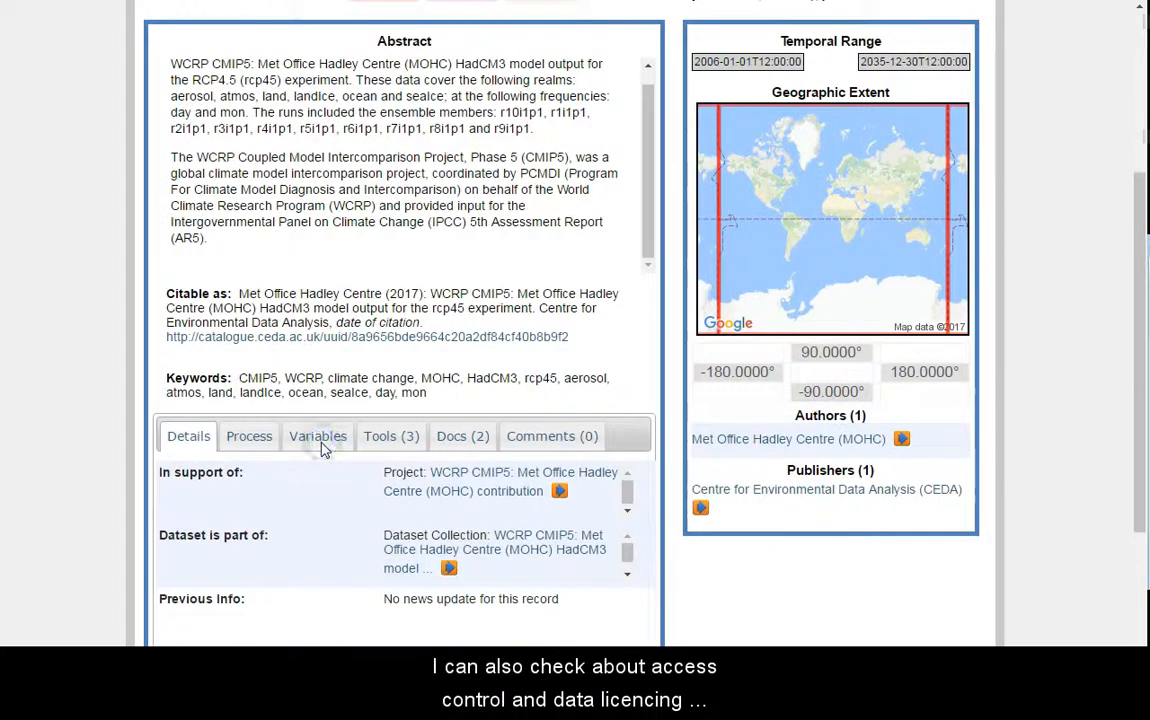
{"action": "scroll", "scroll_direction": "down", "scroll_amount": 3}
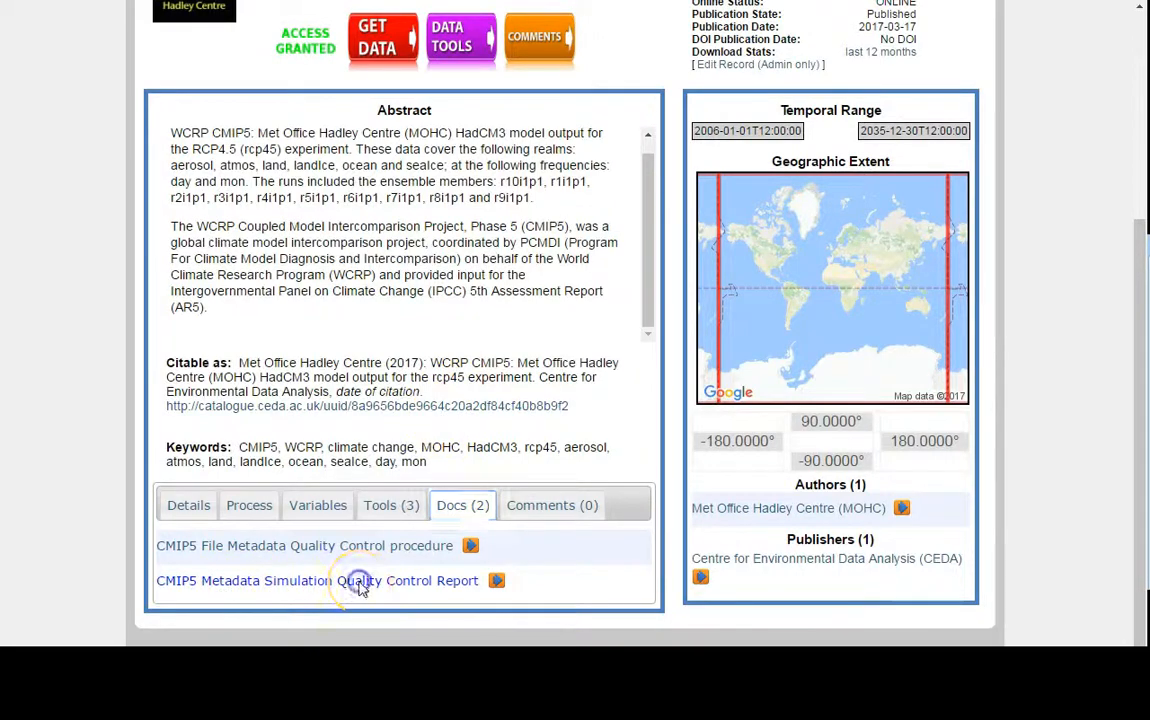
{"action": "mouse_move", "coordinate": [342, 552]}
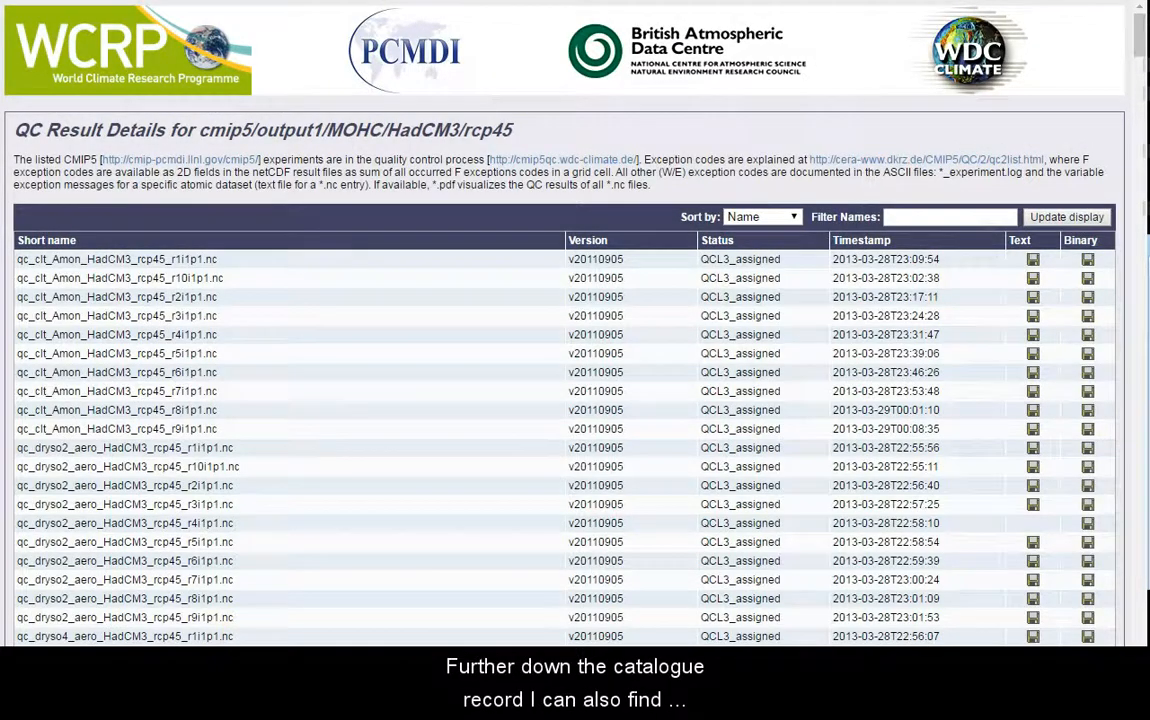
{"action": "mouse_move", "coordinate": [292, 522]}
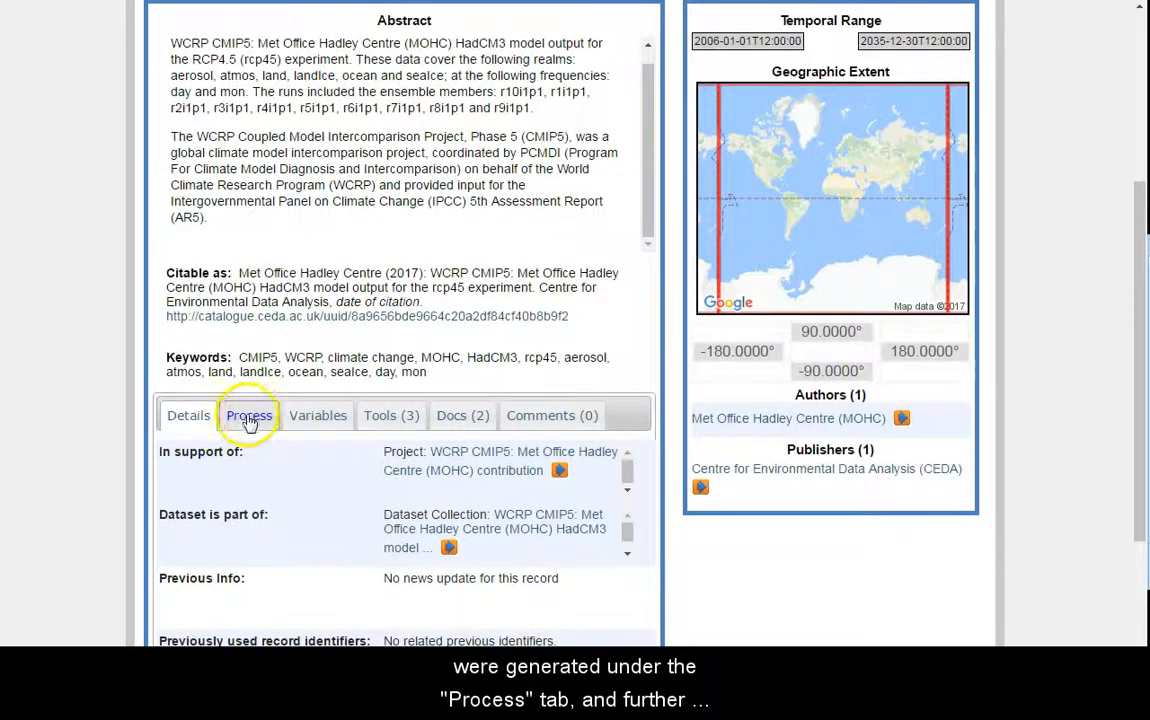
Step: From the Process overview, open the computation that produced the HadCM3 rcp45 dataset
{"action": "left_click", "coordinate": [248, 414]}
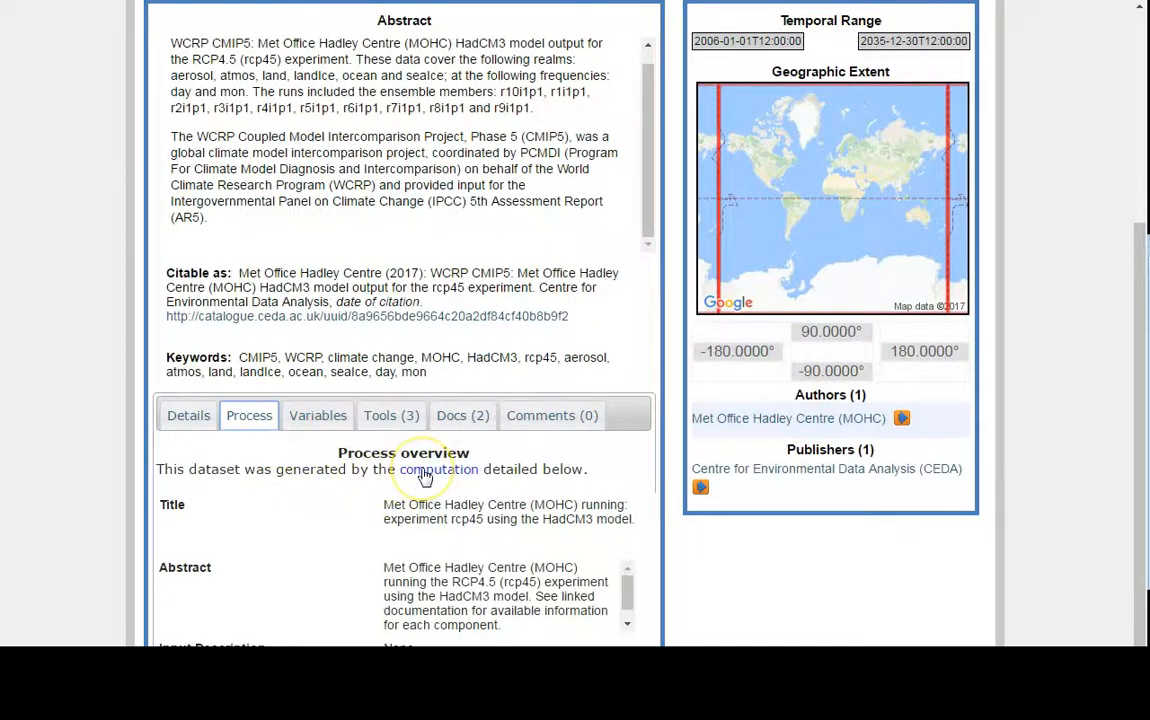
{"action": "left_click", "coordinate": [436, 468]}
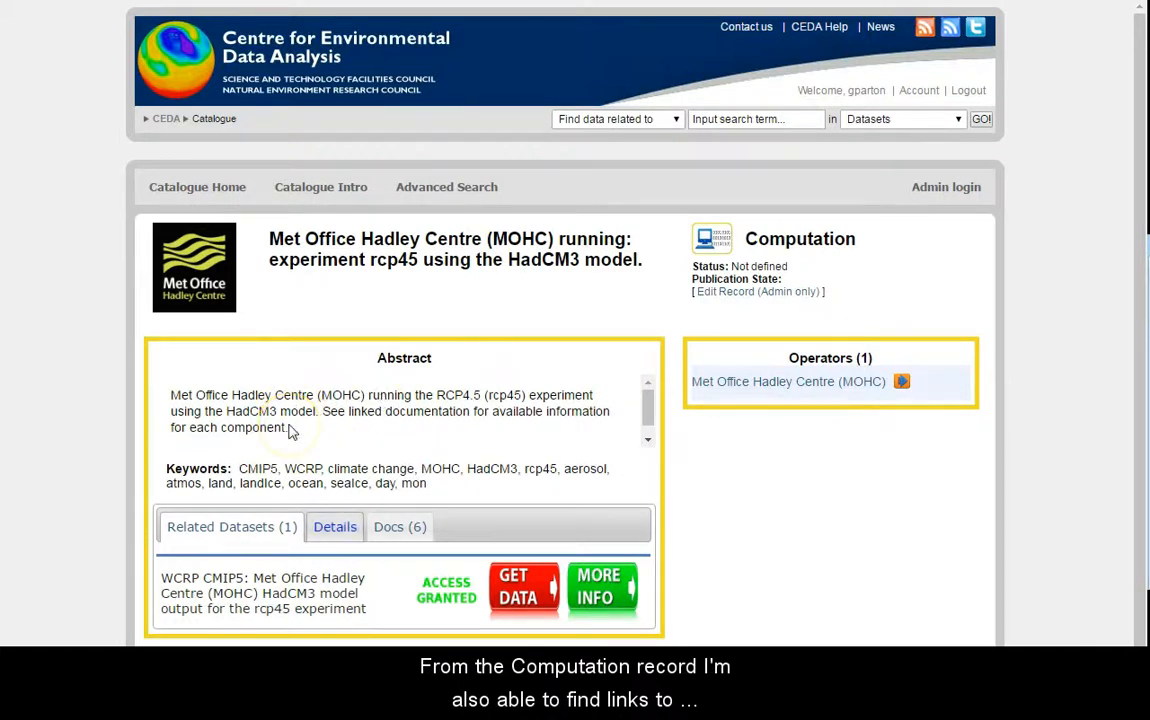
Step: Show the Docs (6) list of ES-DOC links for simulation, rcp45 experiment and HadCM3 model
{"action": "left_click", "coordinate": [400, 528]}
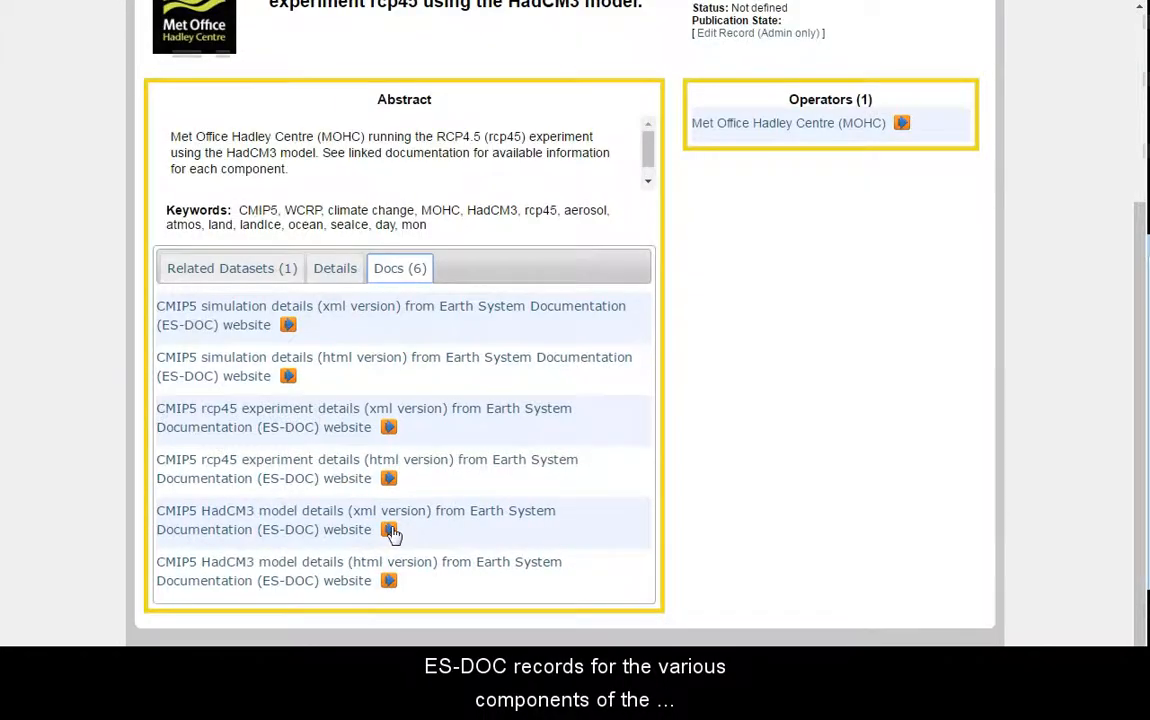
{"action": "mouse_move", "coordinate": [230, 412]}
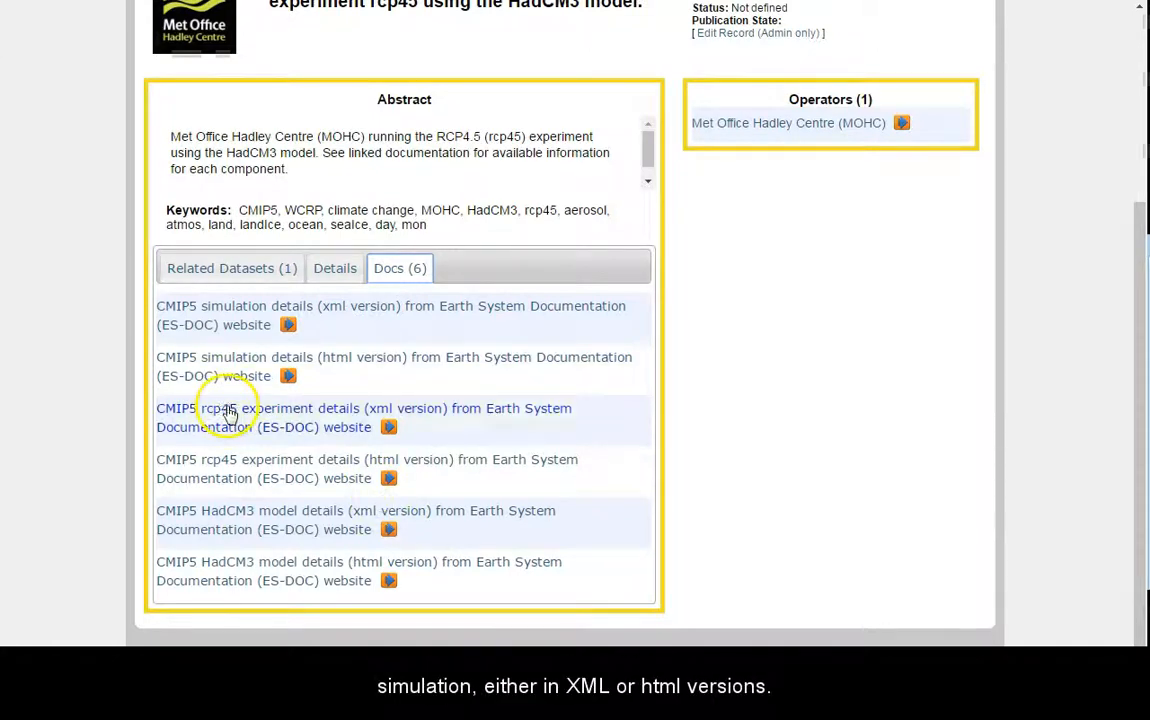
{"action": "mouse_move", "coordinate": [312, 572]}
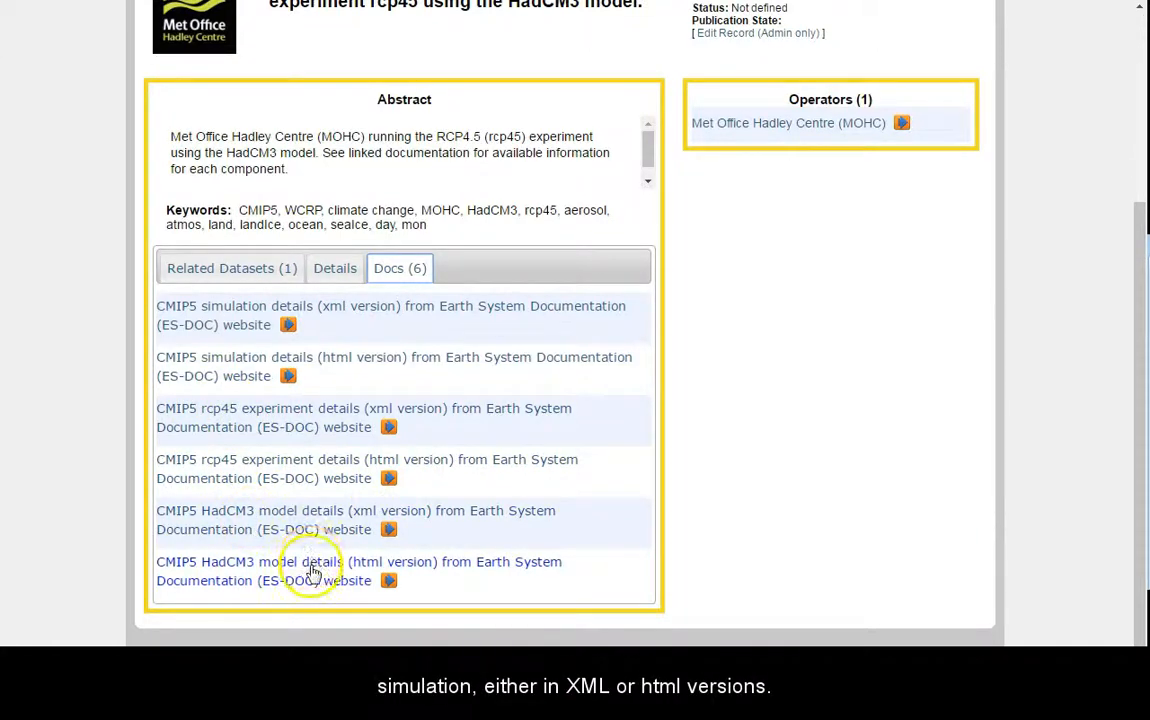